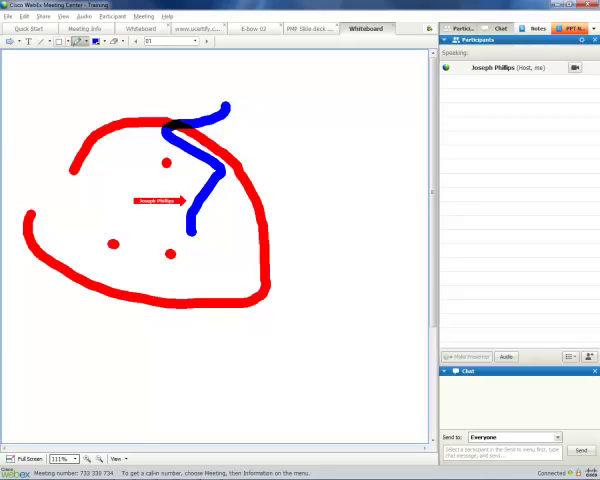
Draw a rectangle over the sketch, then clear every annotation from the whiteboard.
drag(64, 63, 271, 220)
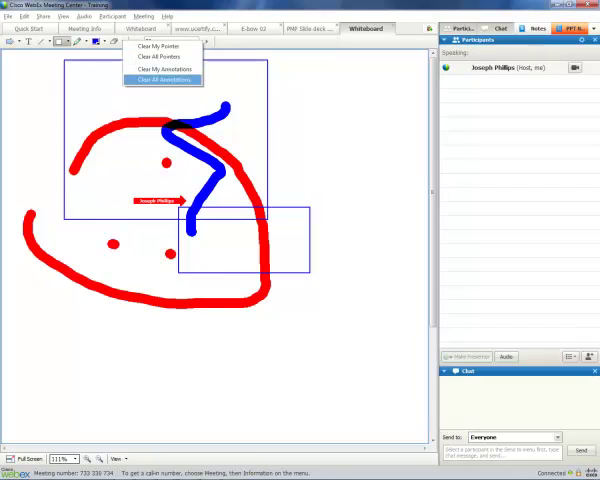
click(162, 79)
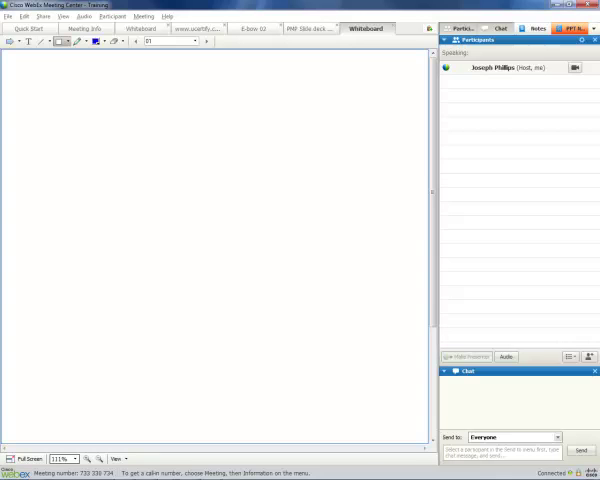
Draw a rectangle on the first whiteboard, then show the PMP slide deck's title slide.
click(138, 28)
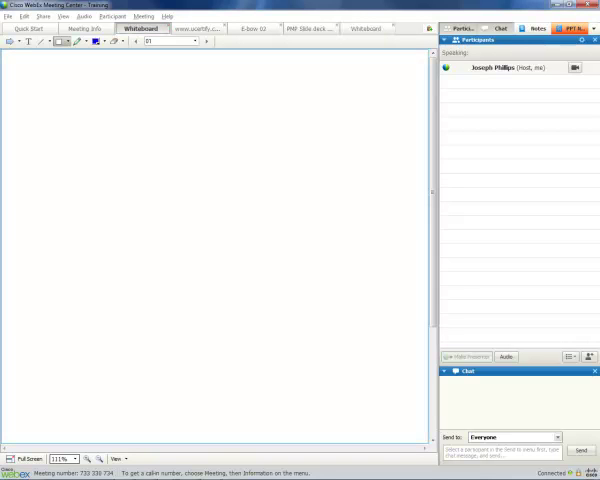
drag(67, 120, 284, 266)
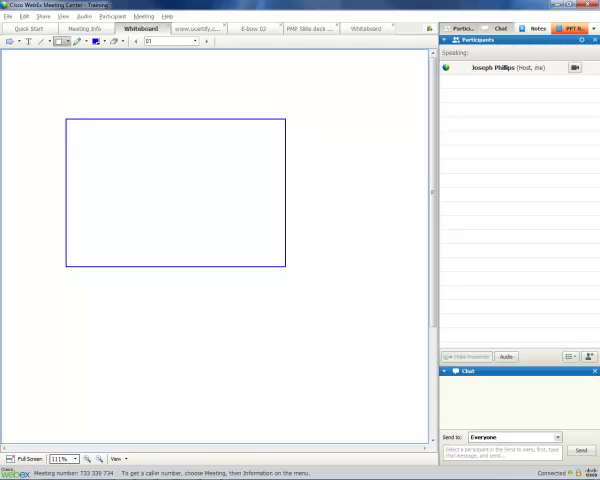
click(311, 28)
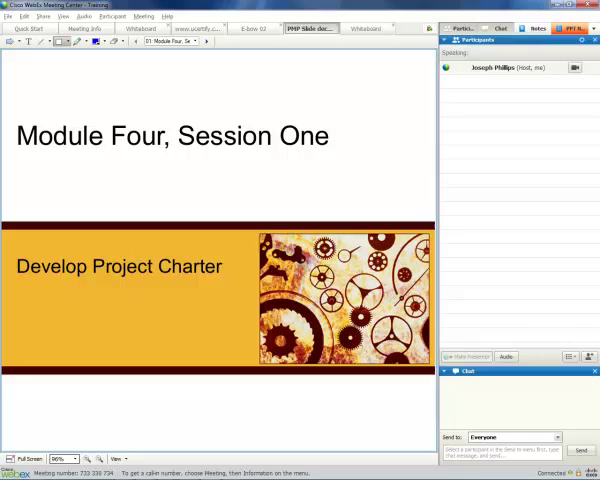
Mark up the title slide, then move to slide 03, Benefits Measurement.
click(175, 135)
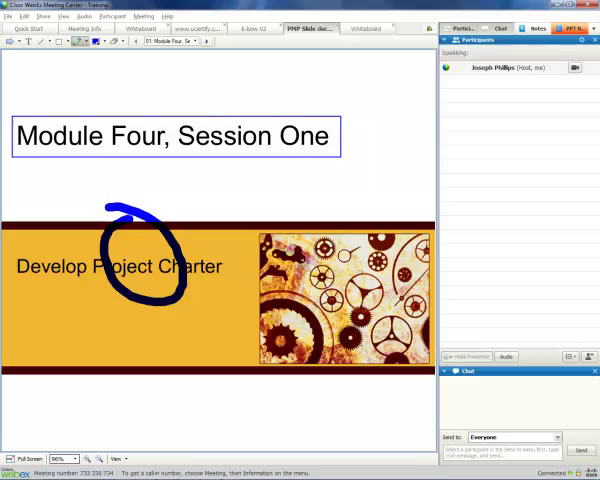
click(207, 42)
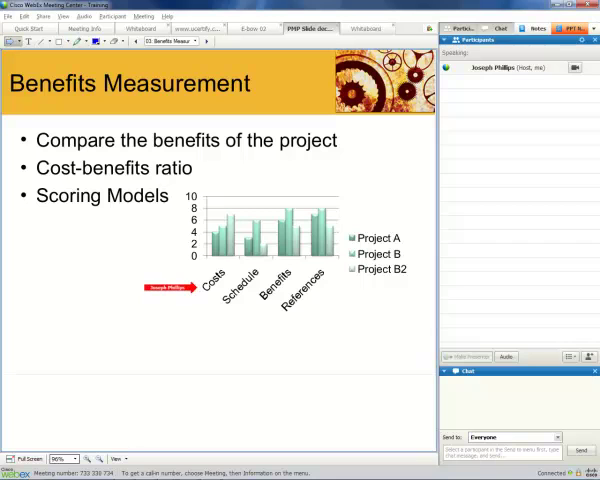
Cross out the Scoring Models bullet on the Benefits Measurement slide.
drag(160, 290, 180, 222)
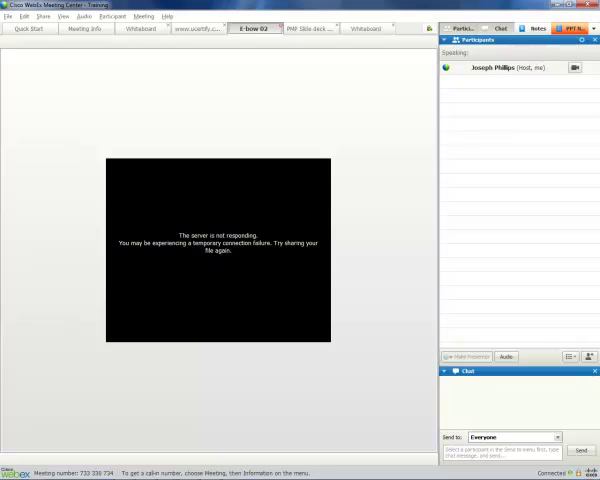
View the E-bow 02 shared file, then the shared uCertify web page.
click(200, 28)
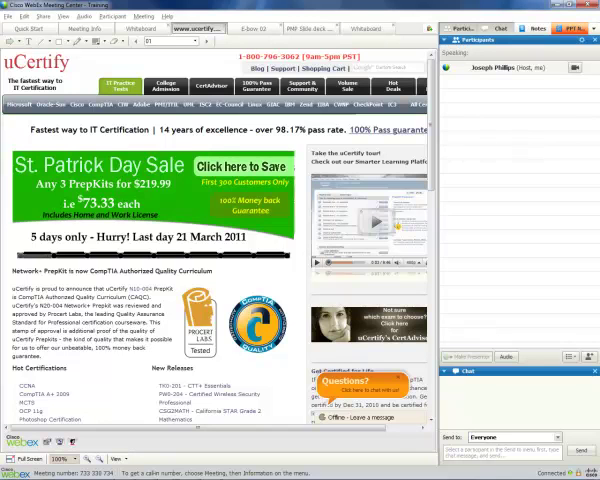
click(367, 28)
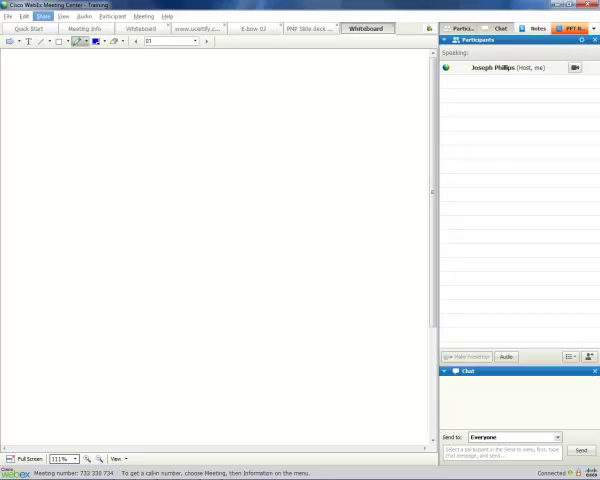
click(42, 16)
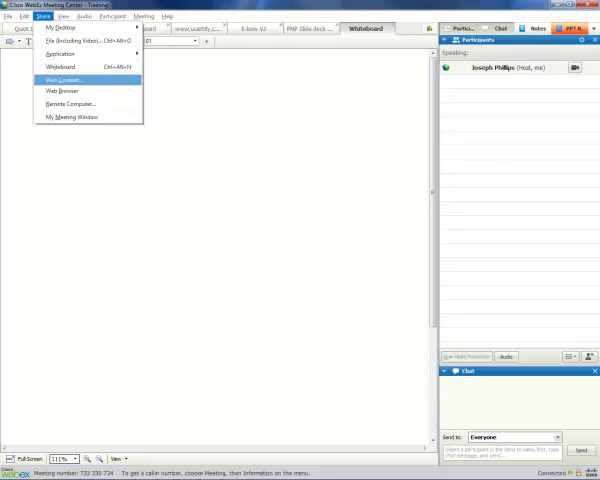
click(62, 79)
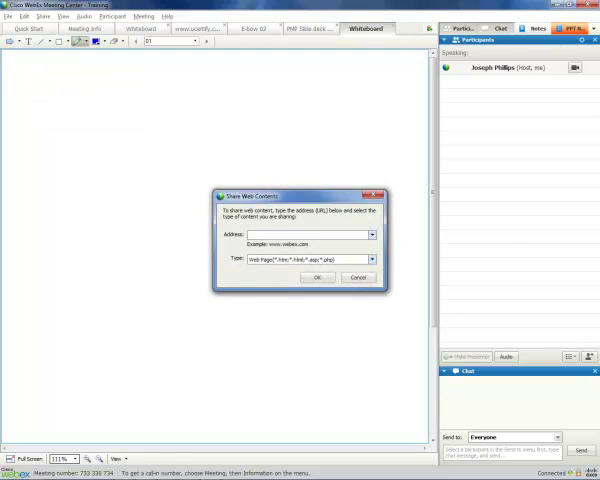
text(w)
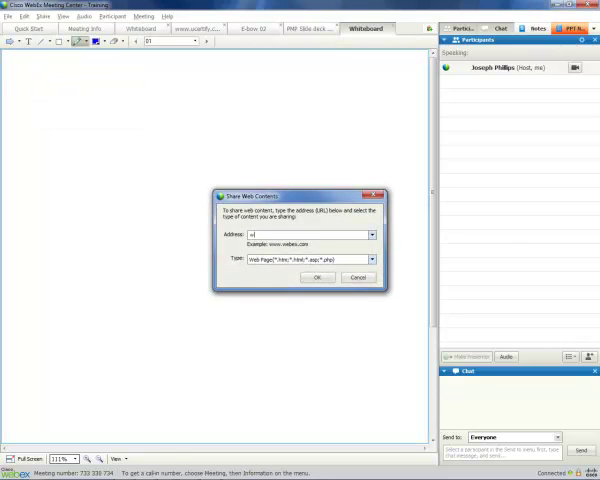
text(www.cis)
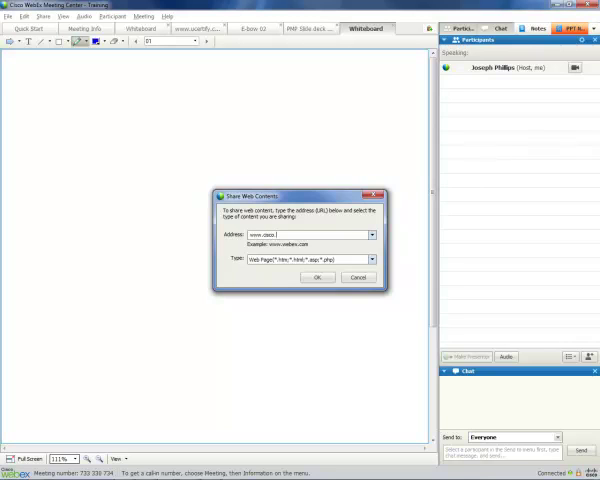
text(com)
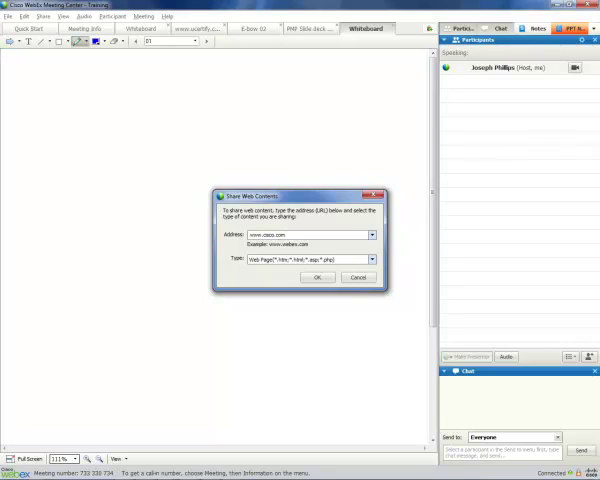
click(318, 277)
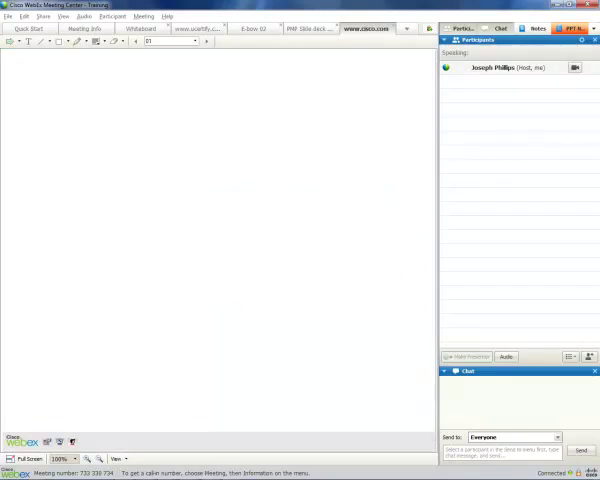
Load Cisco's Products & Services page, then return to the PMP slide deck.
click(358, 28)
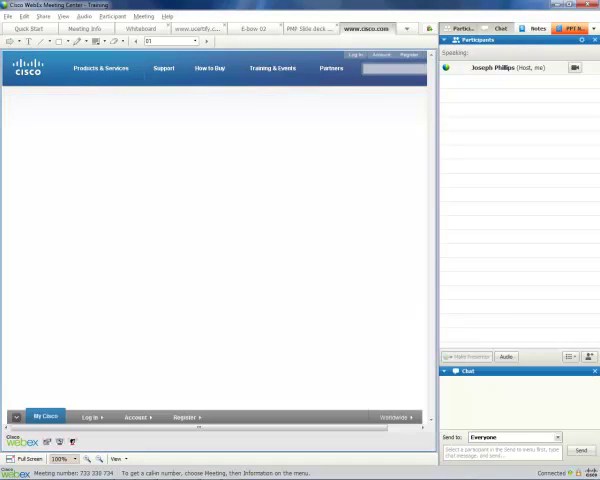
click(101, 68)
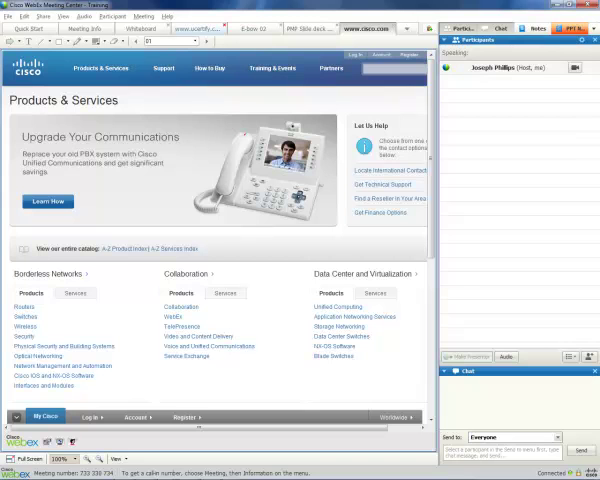
click(311, 27)
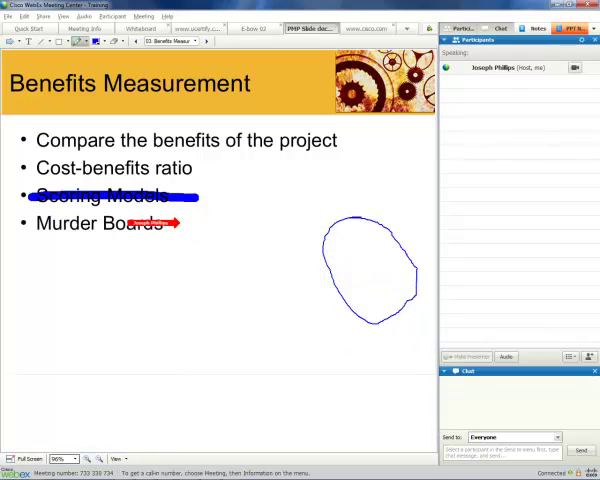
Toggle between the shared cisco.com page and the Benefits Measurement slide, ending on cisco.com.
click(365, 27)
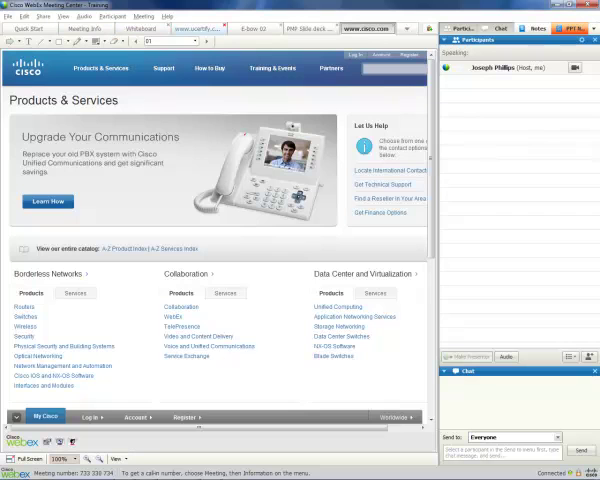
click(311, 27)
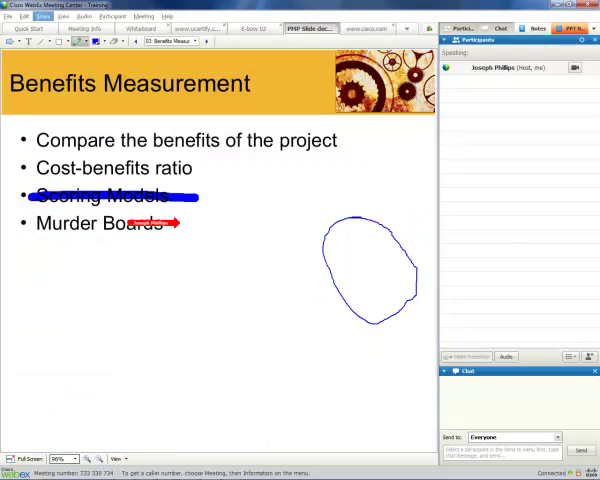
click(43, 16)
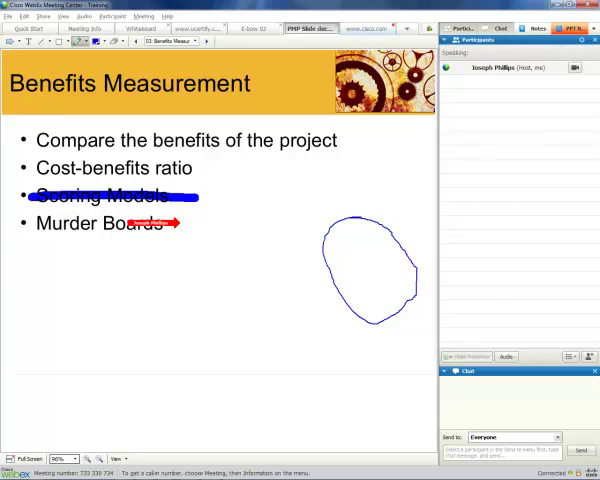
click(366, 27)
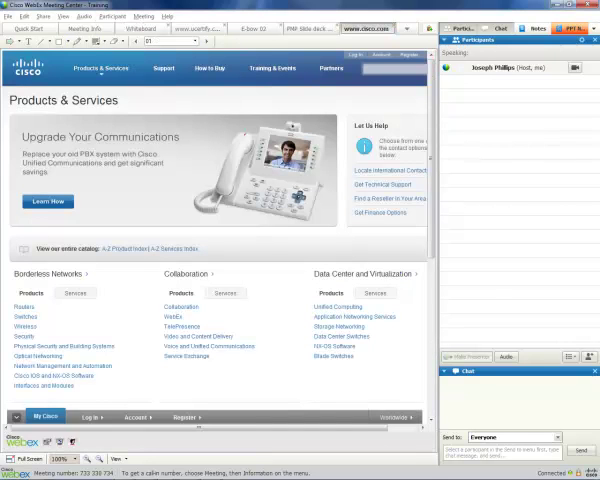